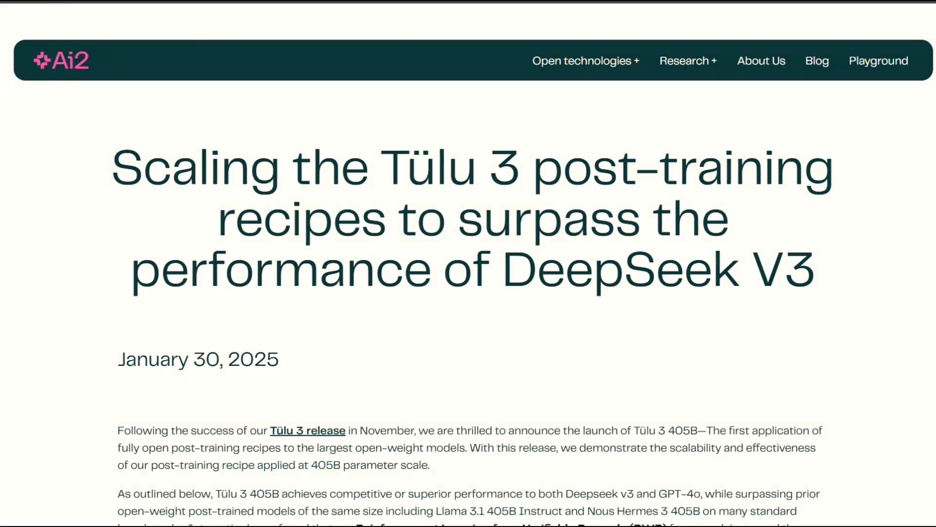
scroll("down", 3)
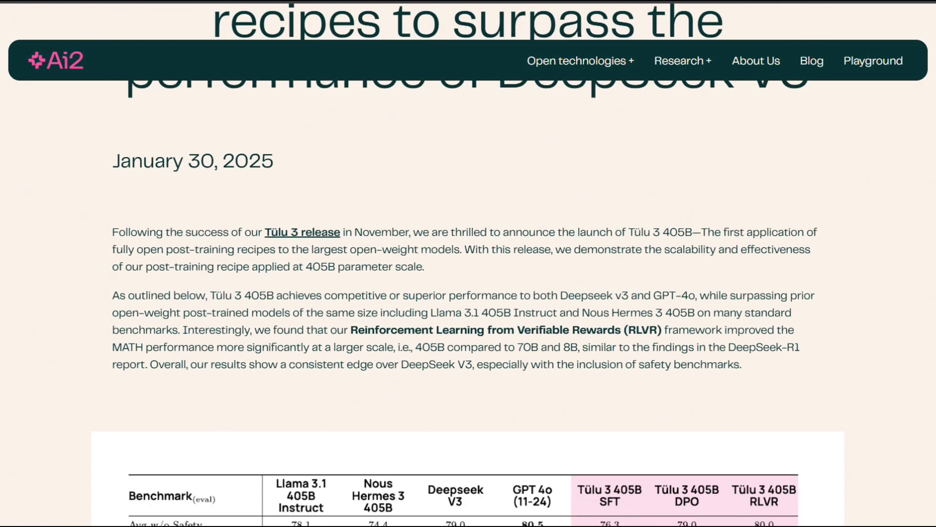
scroll("down", 3)
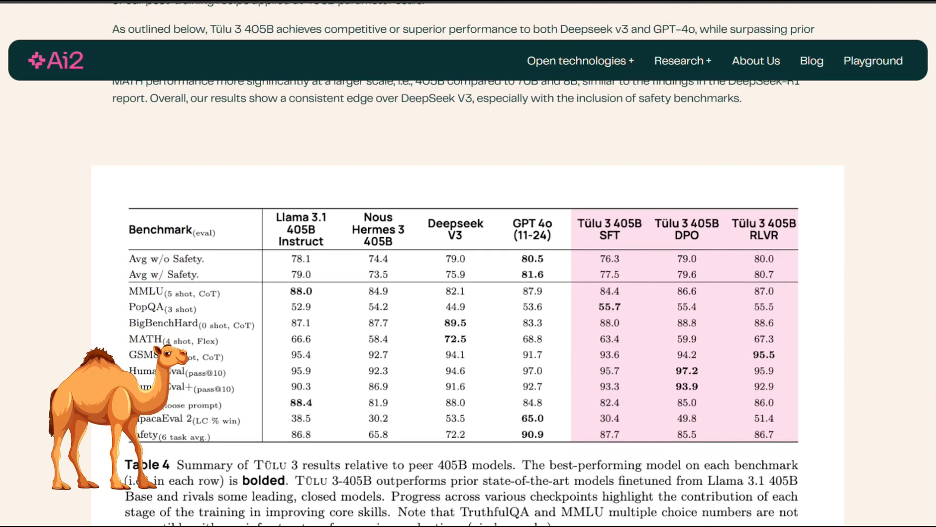
scroll("down", 3)
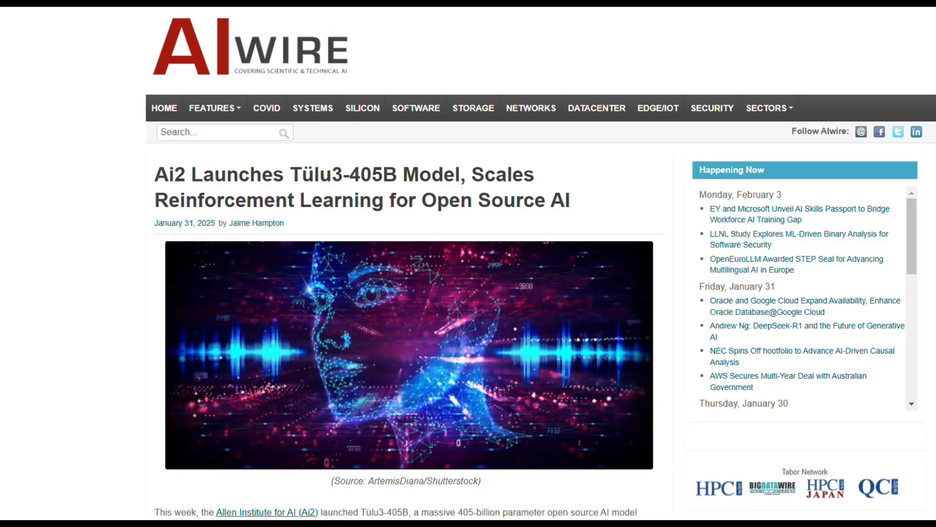
scroll("down", 3)
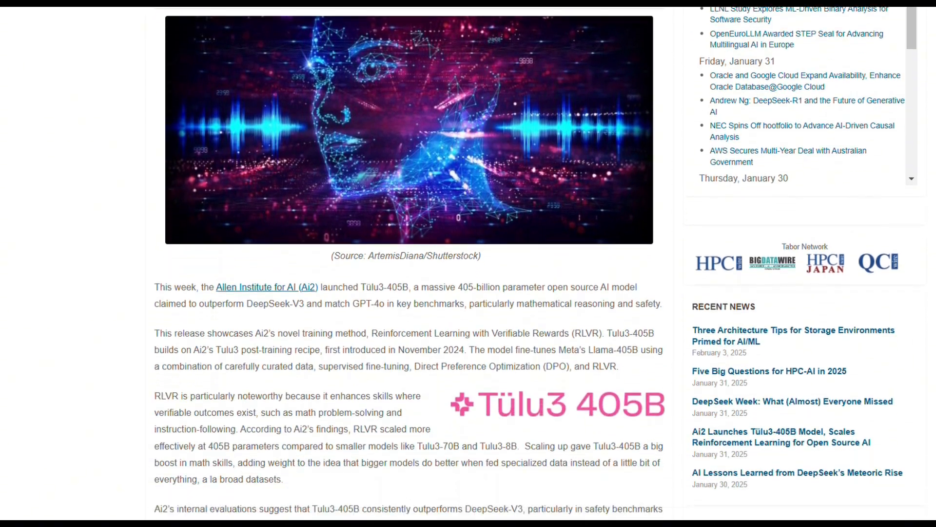
scroll("down", 3)
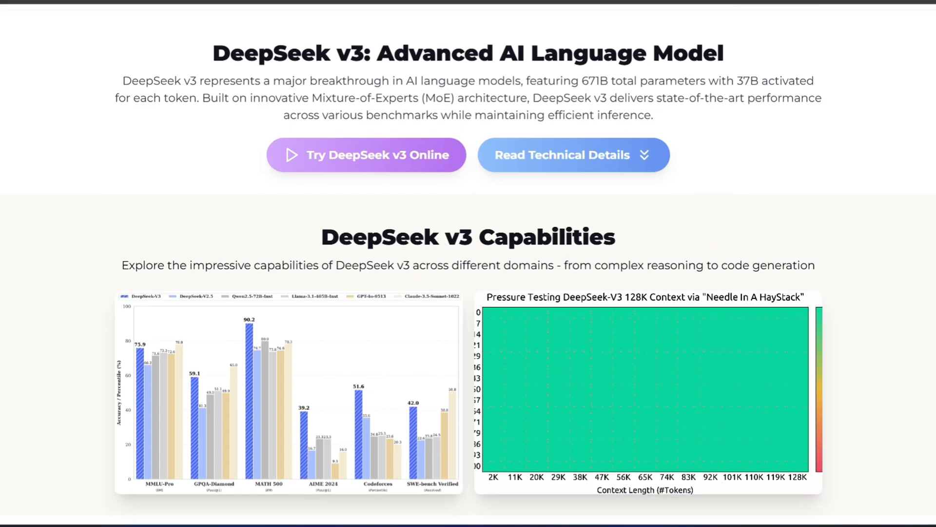
scroll("down", 3)
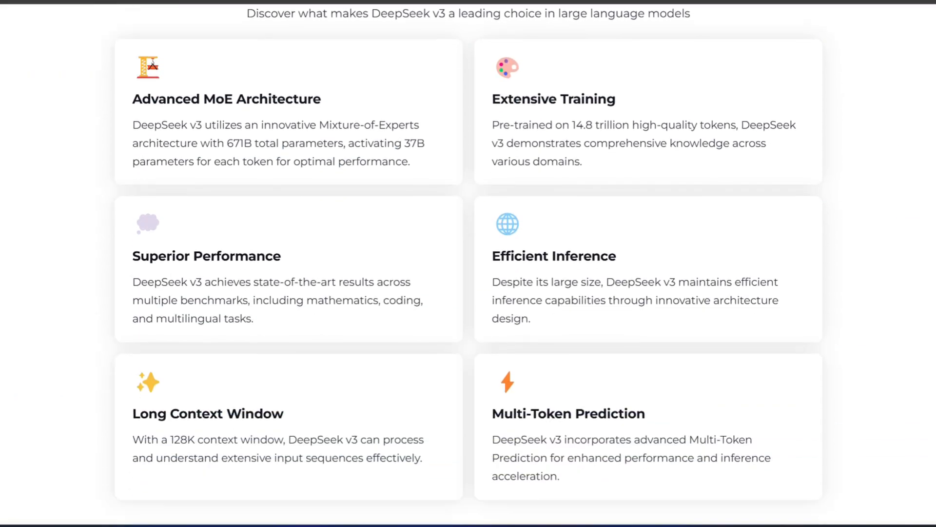
scroll("down", 3)
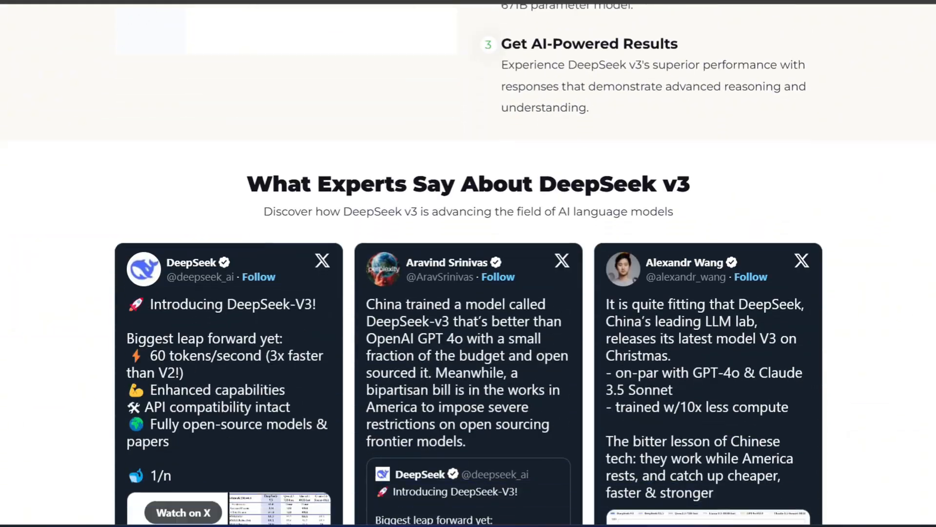
scroll("down", 3)
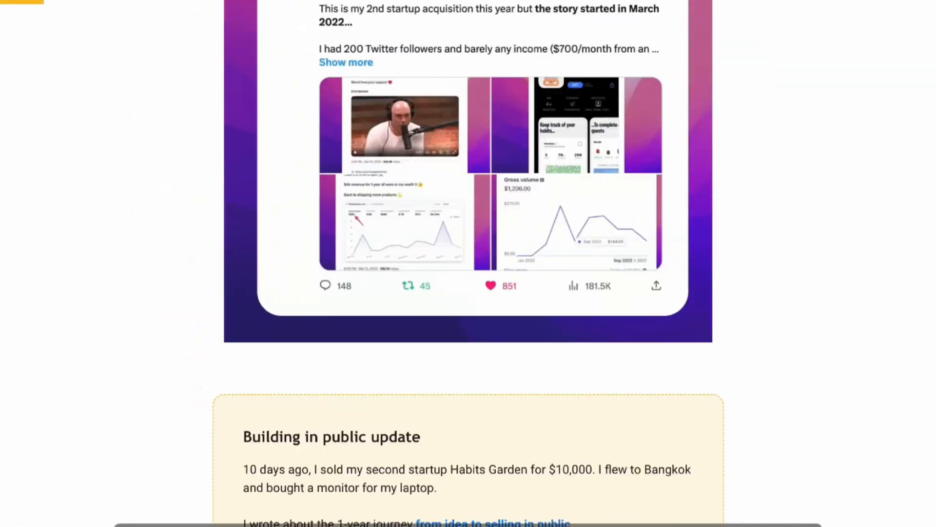
scroll("down", 3)
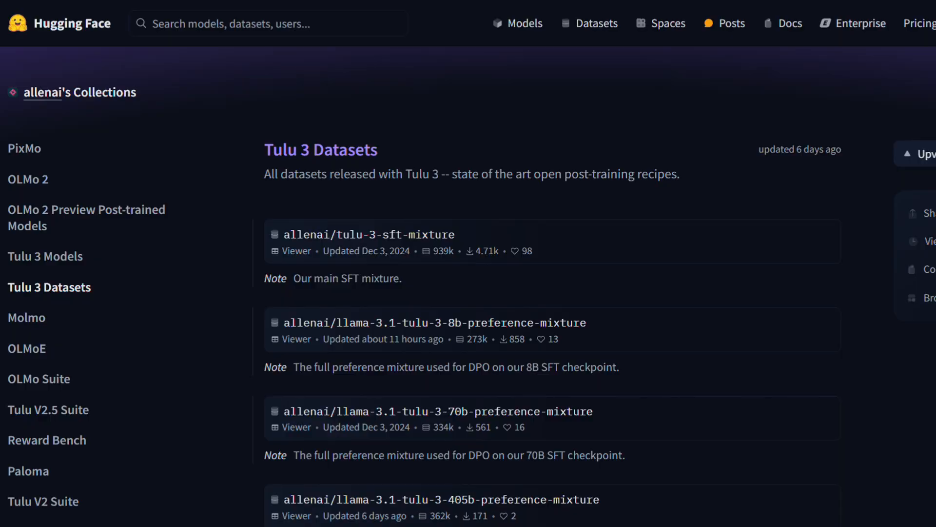
scroll("down", 3)
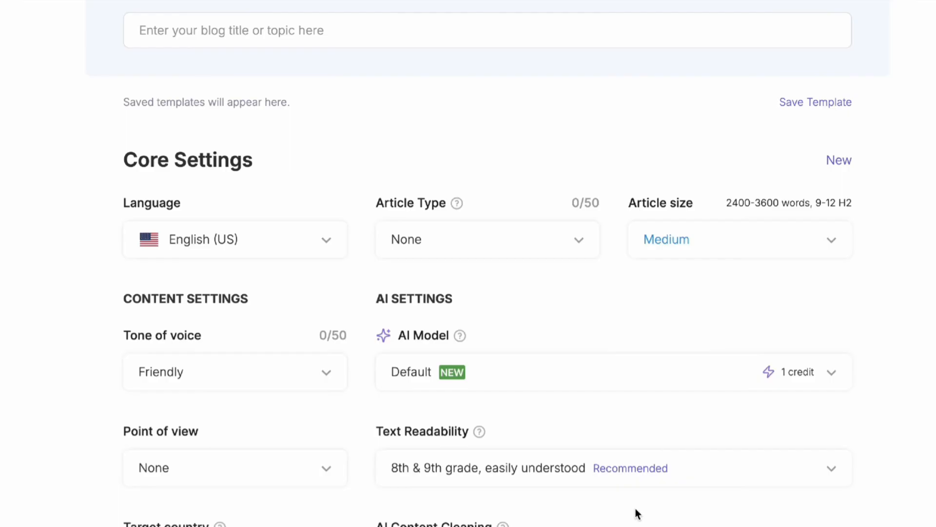
scroll("down", 3)
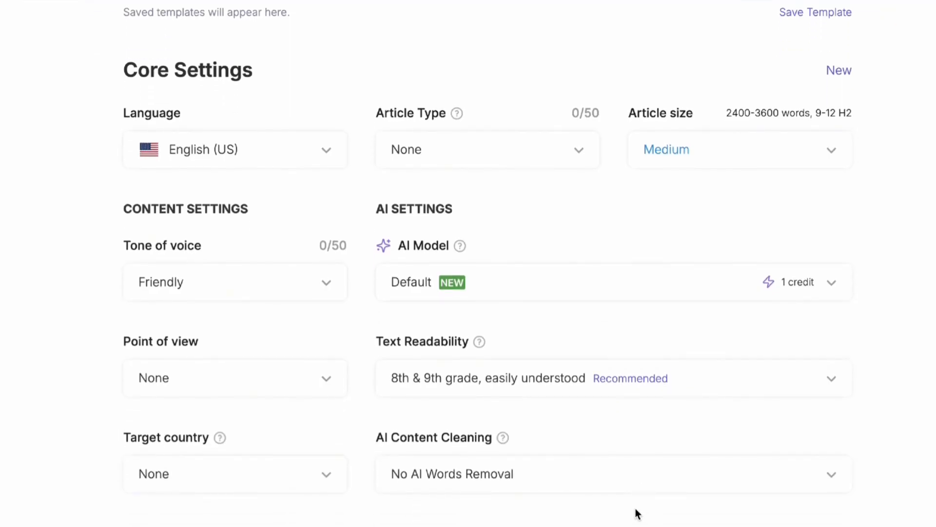
scroll("down", 3)
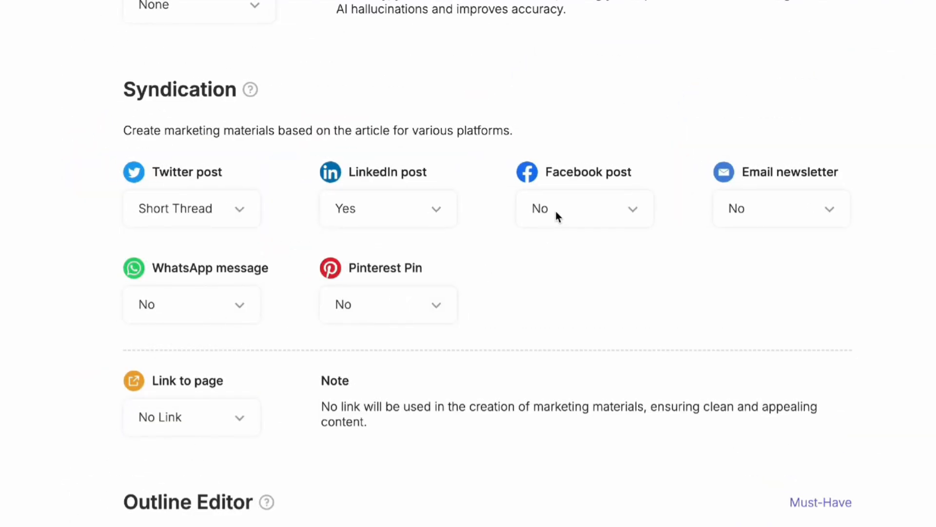